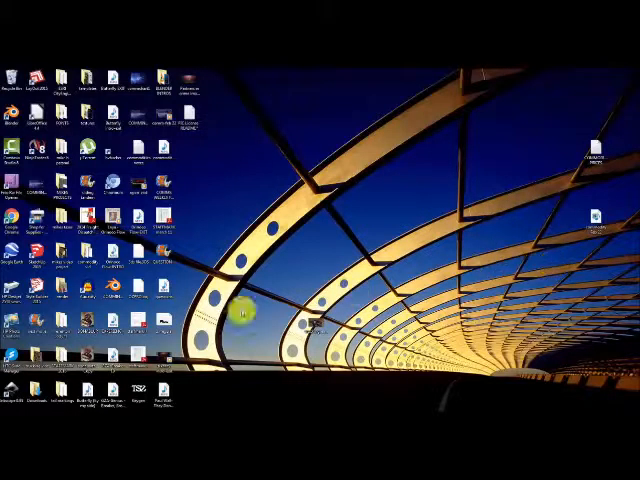
Launch Movie Maker from the desktop shortcut, dismiss the startup notice and land on an empty project.
{"action": "left_click", "coordinate": [8, 410]}
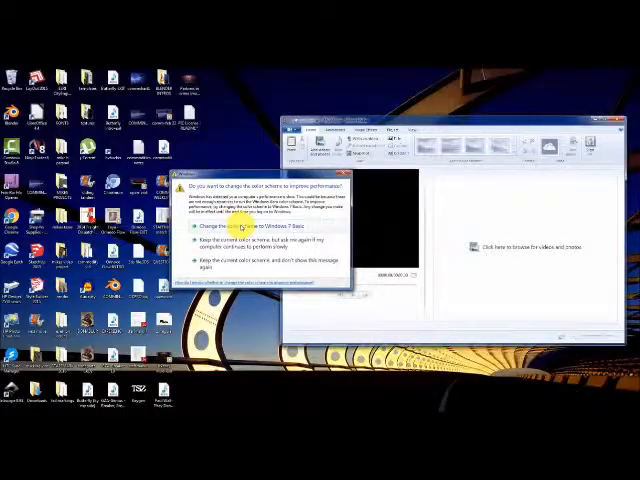
{"action": "left_click", "coordinate": [244, 228]}
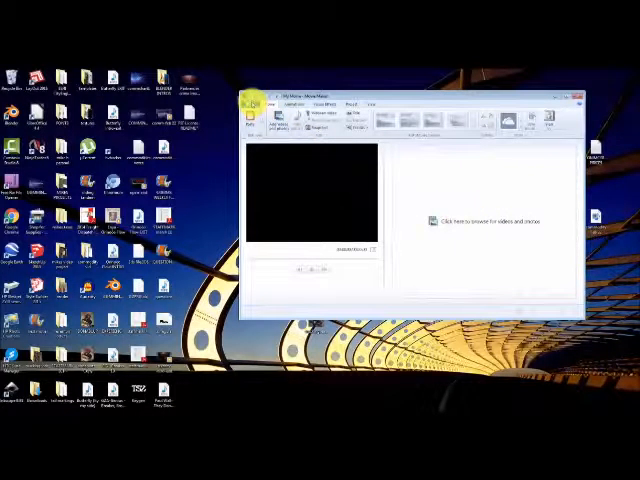
{"action": "left_click", "coordinate": [256, 104]}
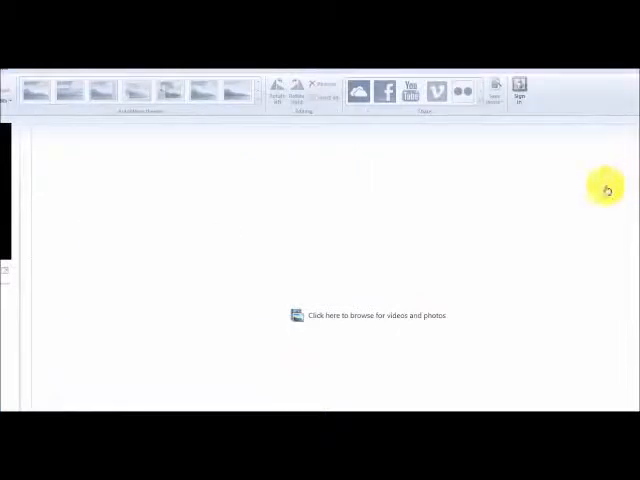
{"action": "mouse_move", "coordinate": [356, 90]}
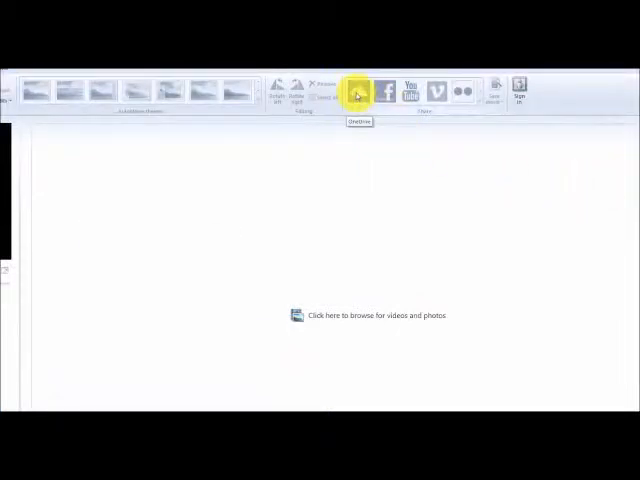
{"action": "mouse_move", "coordinate": [384, 90]}
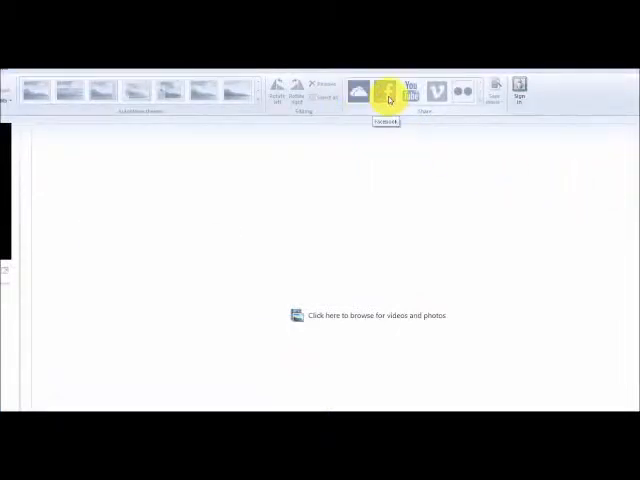
{"action": "mouse_move", "coordinate": [408, 88]}
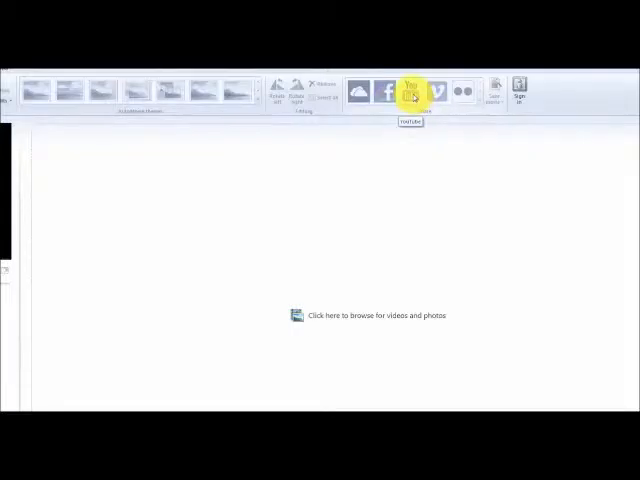
{"action": "mouse_move", "coordinate": [474, 136]}
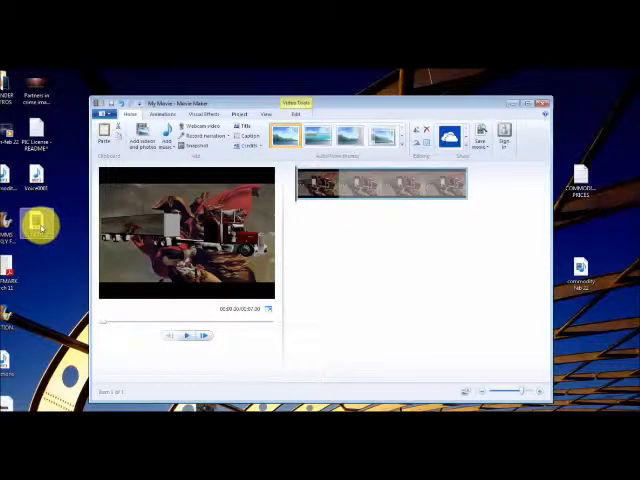
{"action": "mouse_move", "coordinate": [420, 250]}
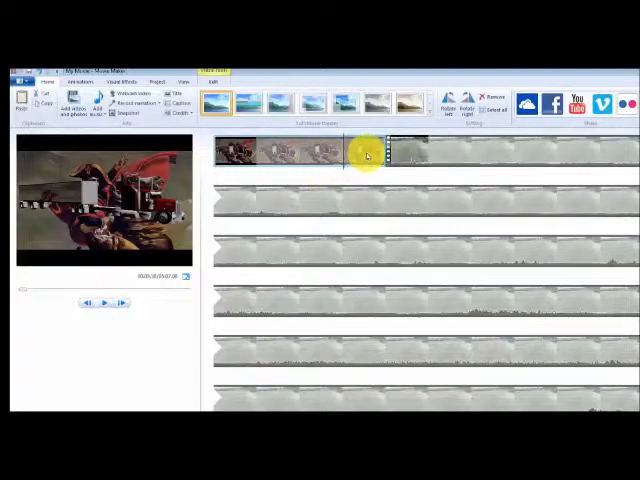
{"action": "mouse_move", "coordinate": [368, 156]}
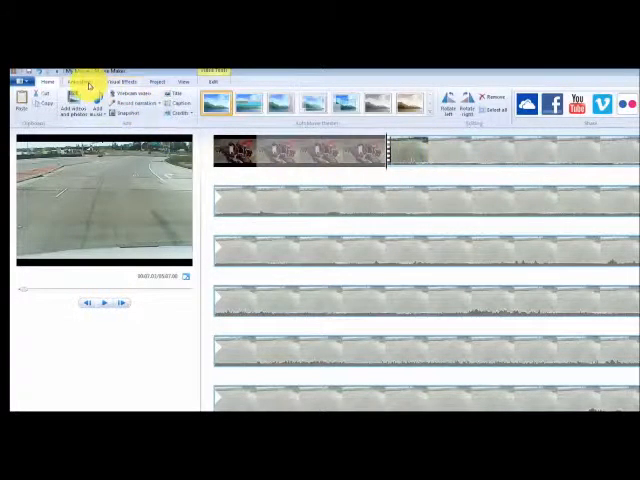
Apply a transition to the first clip from Animations, swap to another style and preview it.
{"action": "left_click", "coordinate": [78, 82]}
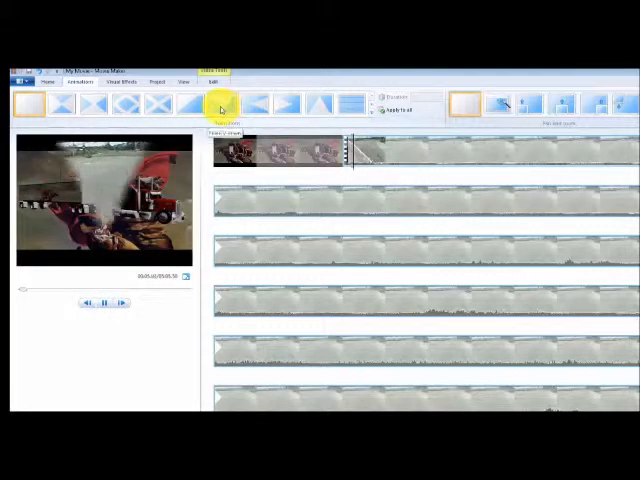
{"action": "left_click", "coordinate": [160, 100]}
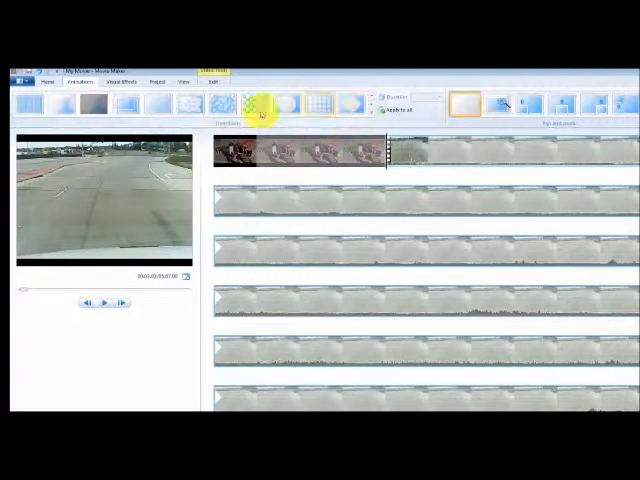
{"action": "left_click", "coordinate": [120, 104]}
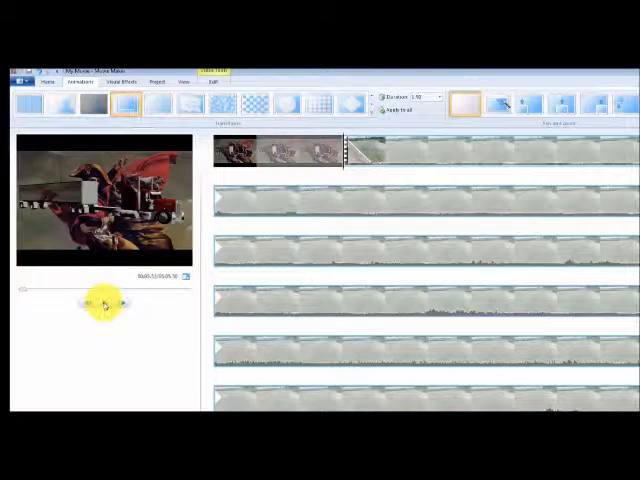
{"action": "left_click", "coordinate": [96, 302]}
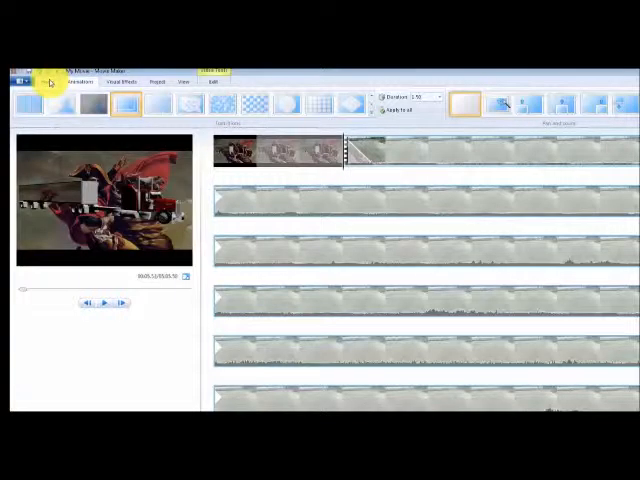
{"action": "left_click", "coordinate": [44, 82]}
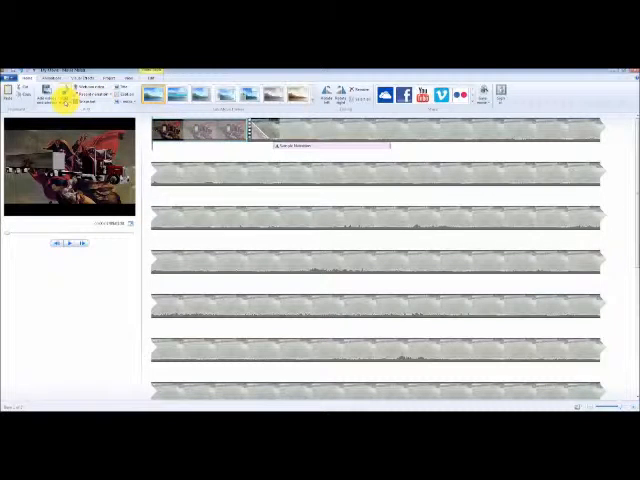
Add an MP3 music file from a folder so it runs beneath the storyboard clips.
{"action": "left_click", "coordinate": [92, 84]}
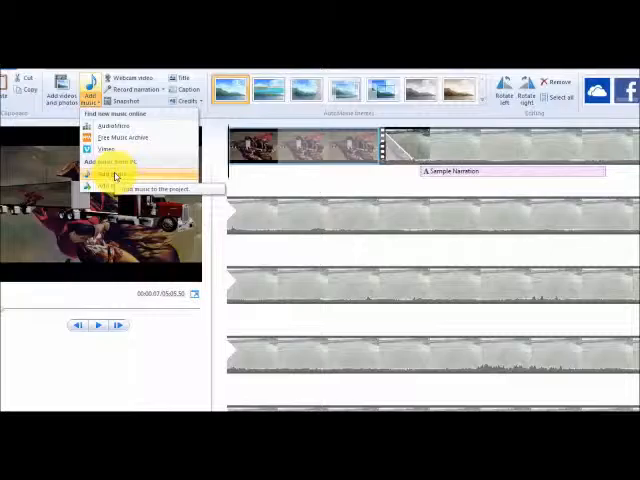
{"action": "left_click", "coordinate": [116, 174]}
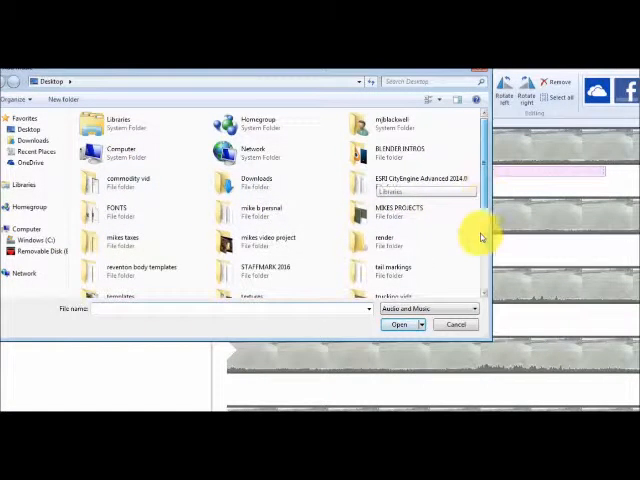
{"action": "scroll", "scroll_direction": "down", "scroll_amount": 3}
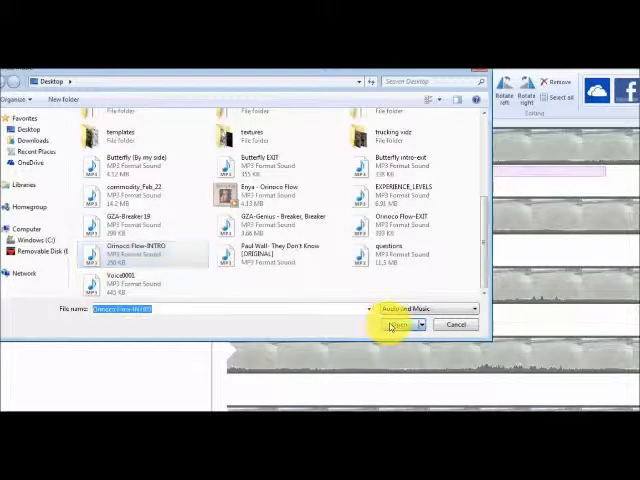
{"action": "left_click", "coordinate": [396, 324]}
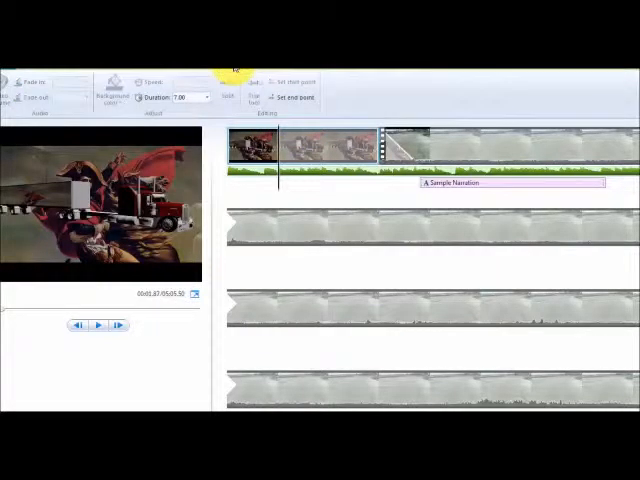
Apply a visual effect to the road footage and play, replay and pause the preview to check it.
{"action": "left_click", "coordinate": [204, 96]}
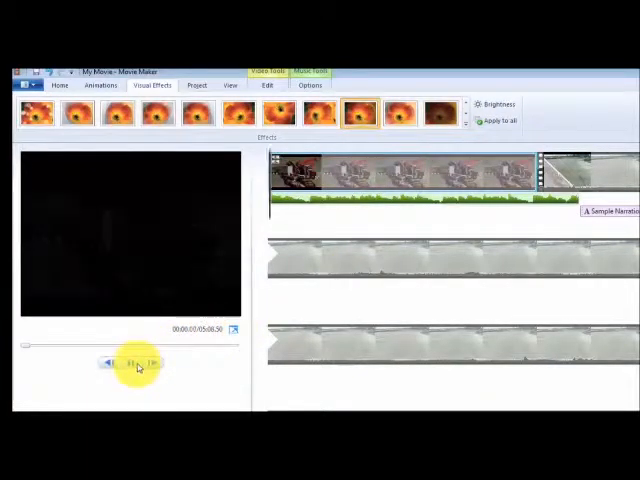
{"action": "left_click", "coordinate": [128, 362]}
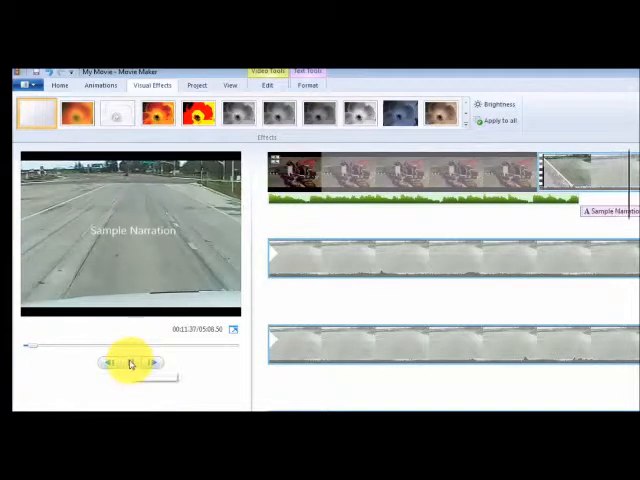
{"action": "left_click", "coordinate": [116, 360]}
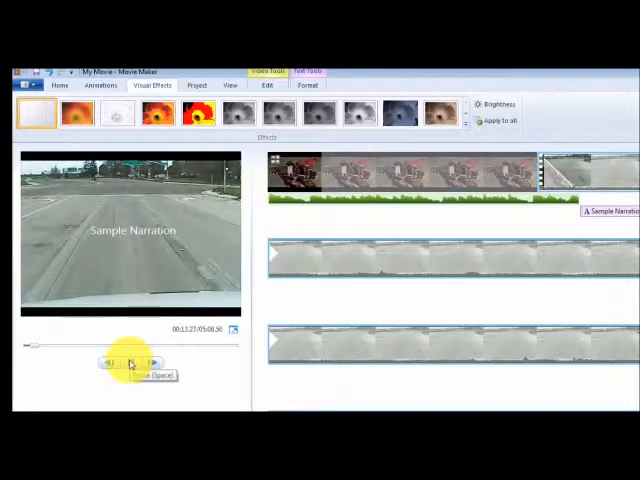
{"action": "left_click", "coordinate": [130, 362]}
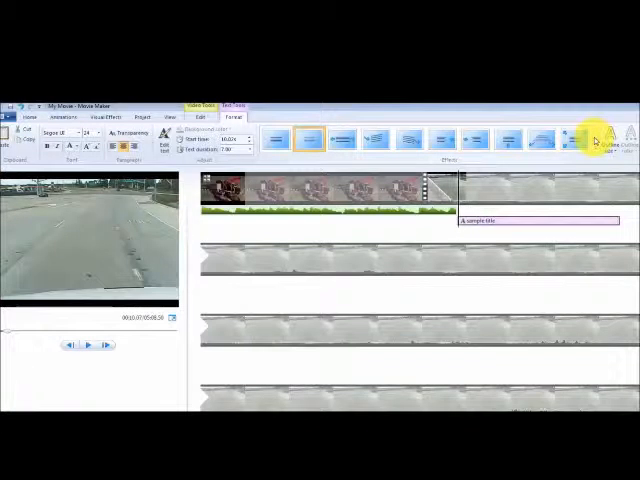
Apply a transition thumbnail to the selected road clip.
{"action": "left_click", "coordinate": [316, 140]}
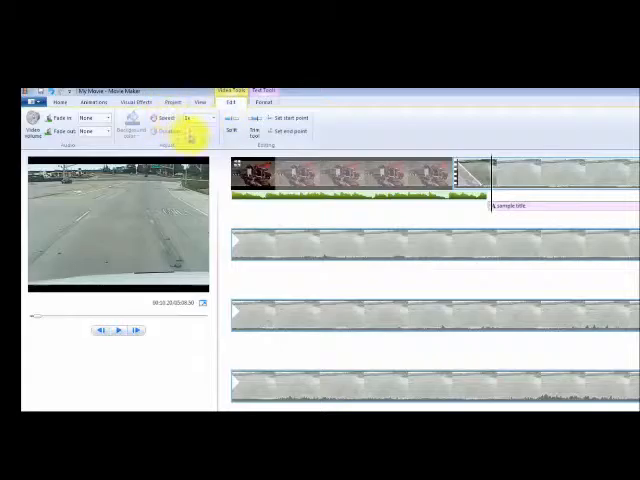
In Video Tools Edit, raise the road clip's speed multiplier twice and play it back each time.
{"action": "left_click", "coordinate": [196, 118]}
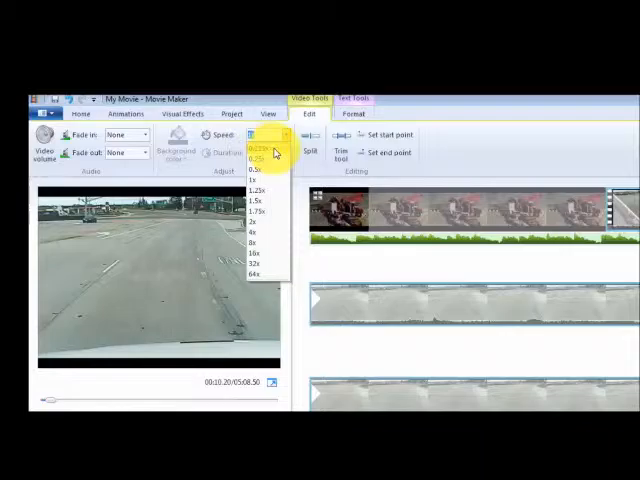
{"action": "mouse_move", "coordinate": [276, 278]}
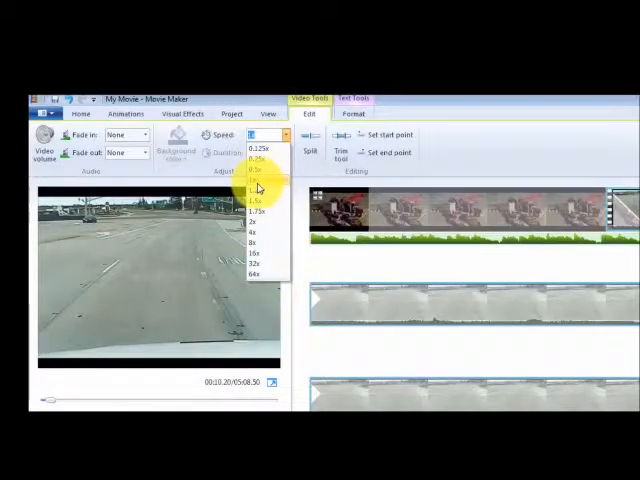
{"action": "mouse_move", "coordinate": [258, 238]}
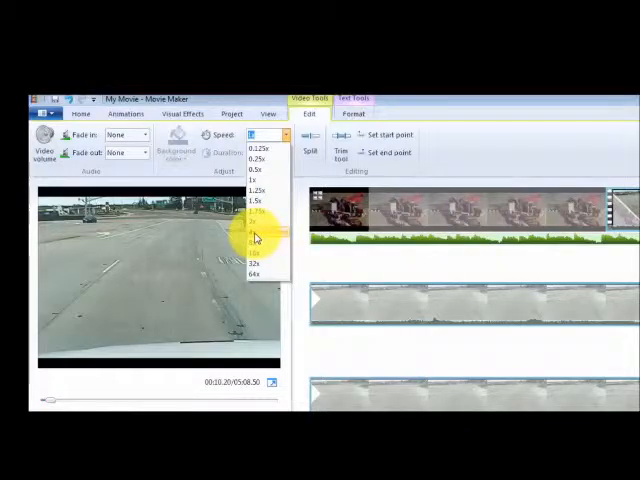
{"action": "left_click", "coordinate": [254, 232]}
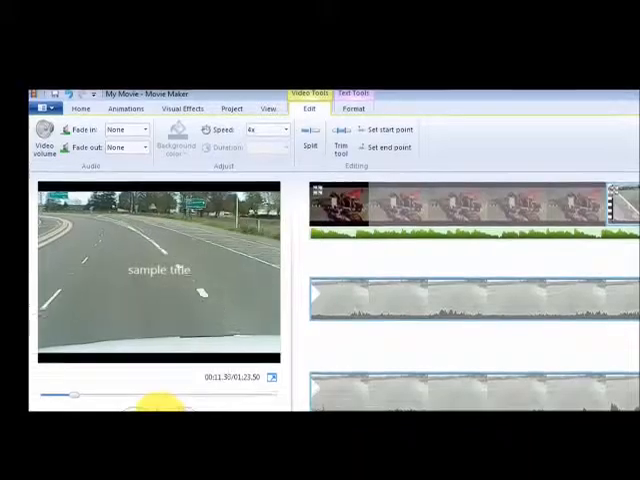
{"action": "left_click", "coordinate": [156, 404]}
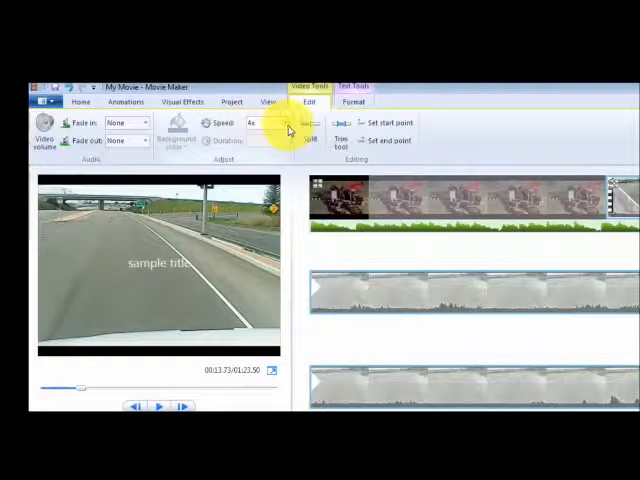
{"action": "left_click", "coordinate": [268, 122]}
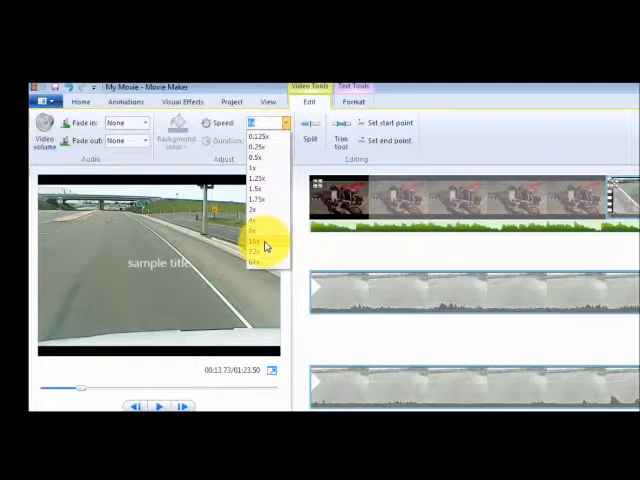
{"action": "left_click", "coordinate": [264, 246]}
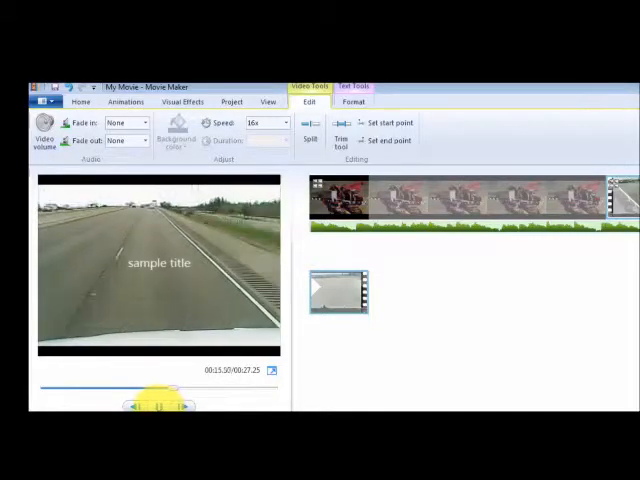
{"action": "left_click", "coordinate": [158, 404]}
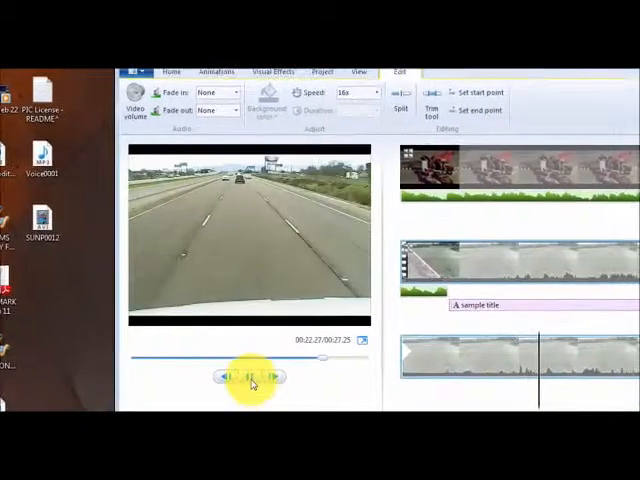
{"action": "left_click", "coordinate": [236, 376]}
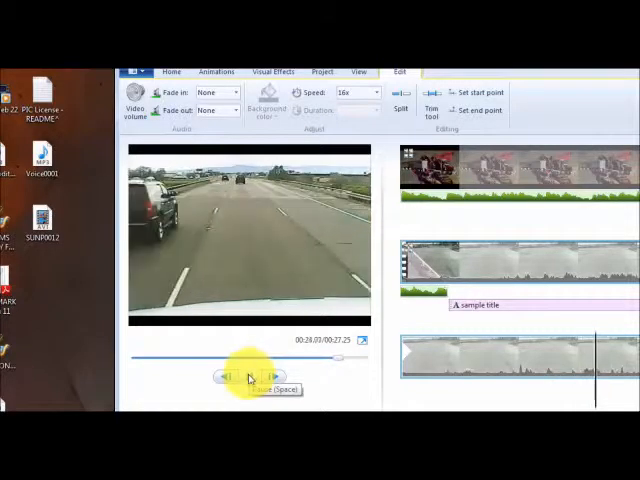
Set another speed multiplier, jump back to the intro clip and play the movie from the start.
{"action": "left_click", "coordinate": [358, 92]}
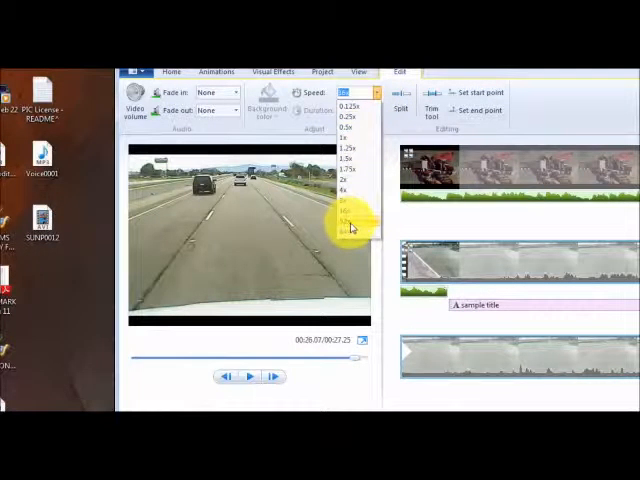
{"action": "left_click", "coordinate": [348, 228]}
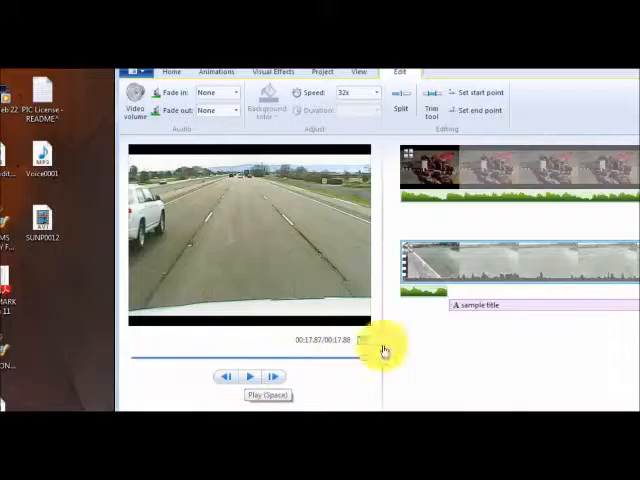
{"action": "left_click", "coordinate": [256, 376]}
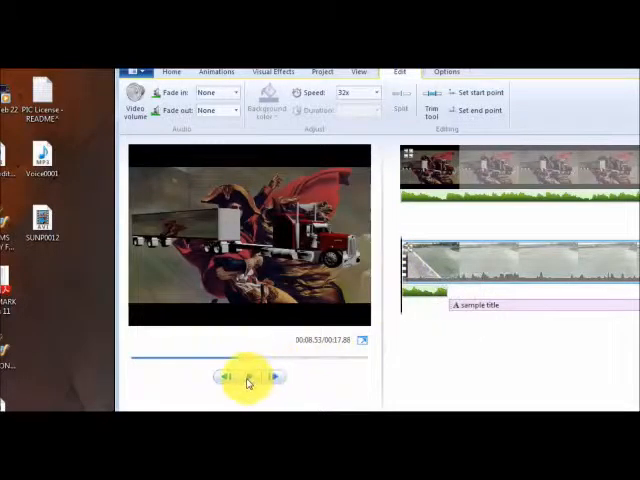
{"action": "left_click", "coordinate": [248, 376]}
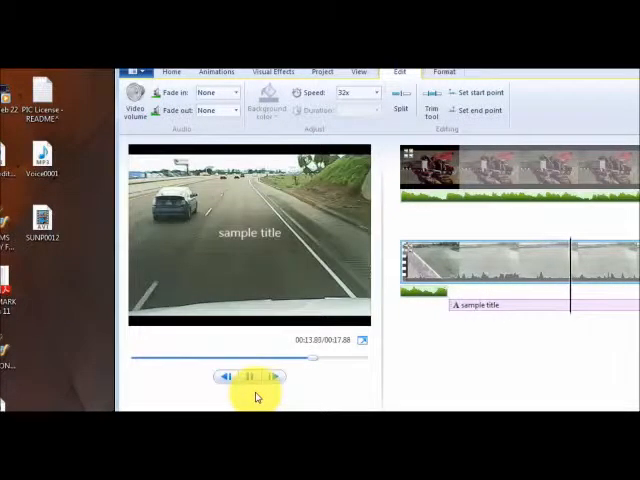
{"action": "left_click", "coordinate": [248, 376]}
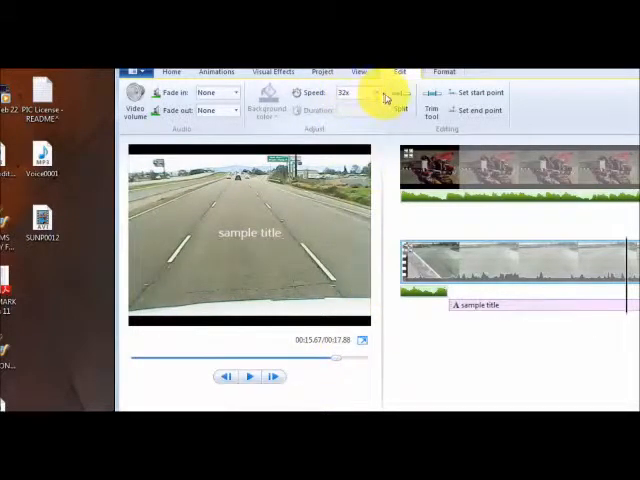
{"action": "left_click", "coordinate": [364, 92]}
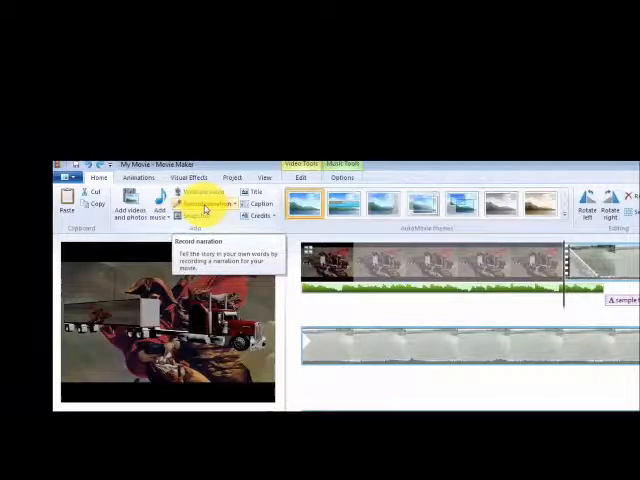
{"action": "mouse_move", "coordinate": [200, 216]}
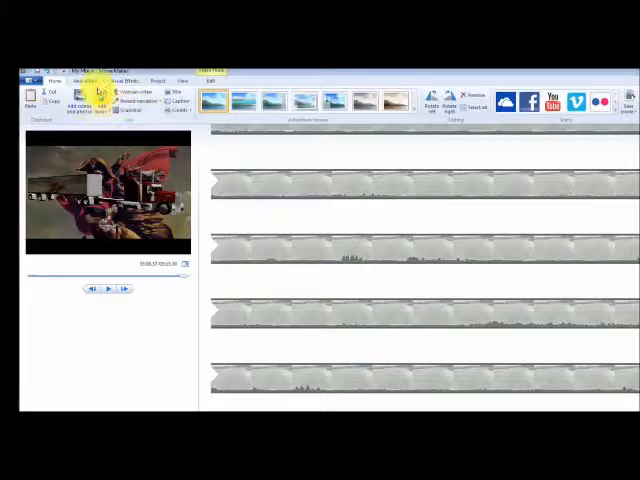
Start Add music from the Home tab to put a song under the clips.
{"action": "left_click", "coordinate": [80, 80]}
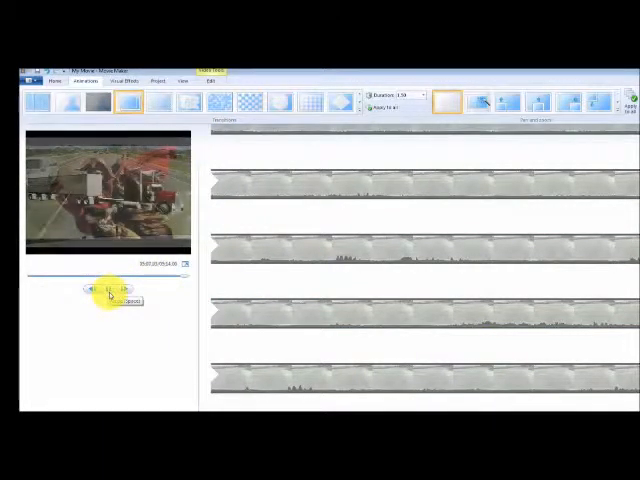
Bring up the Visual Effects gallery and a media-picking window beside Movie Maker.
{"action": "left_click", "coordinate": [108, 292]}
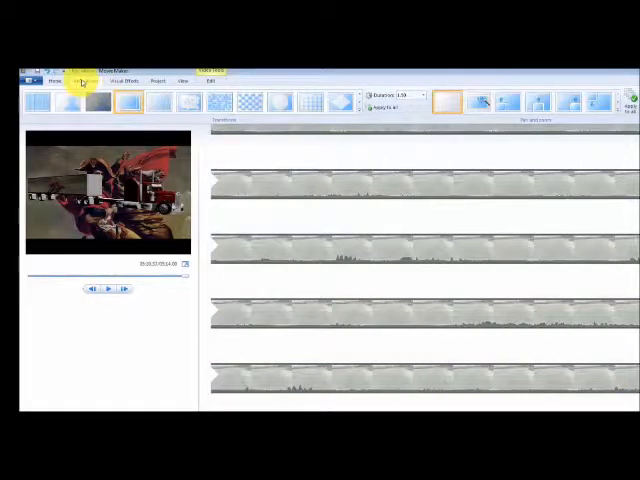
{"action": "left_click", "coordinate": [128, 80]}
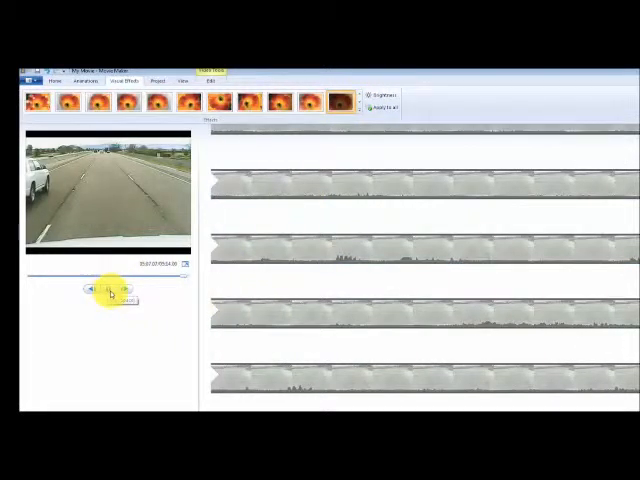
{"action": "left_click", "coordinate": [106, 288]}
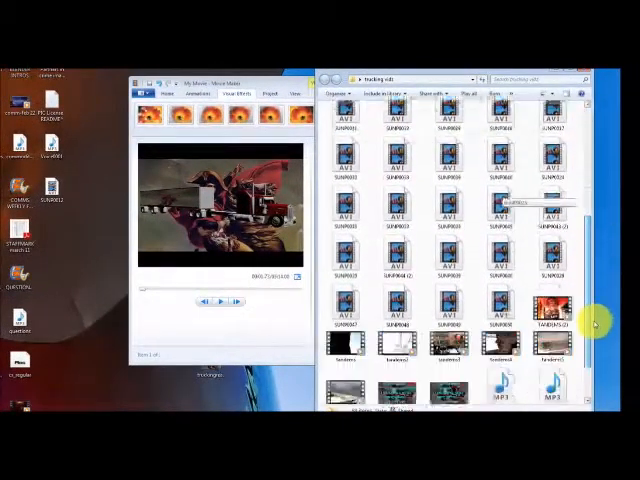
Add the signature clip from the desktop into the project and preview its logo frame.
{"action": "scroll", "scroll_direction": "down", "scroll_amount": 3}
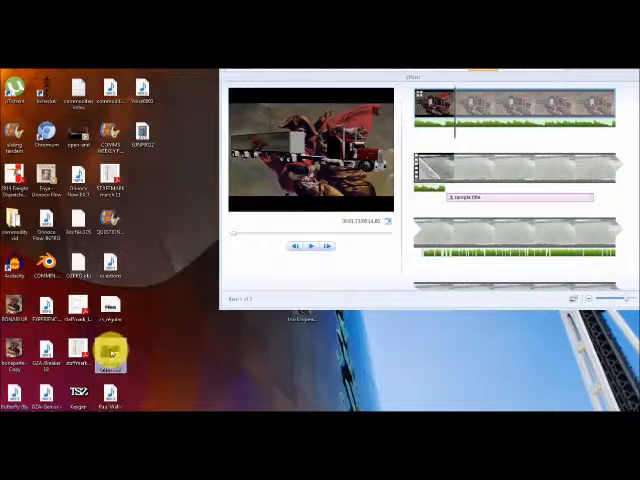
{"action": "double_click", "coordinate": [110, 358]}
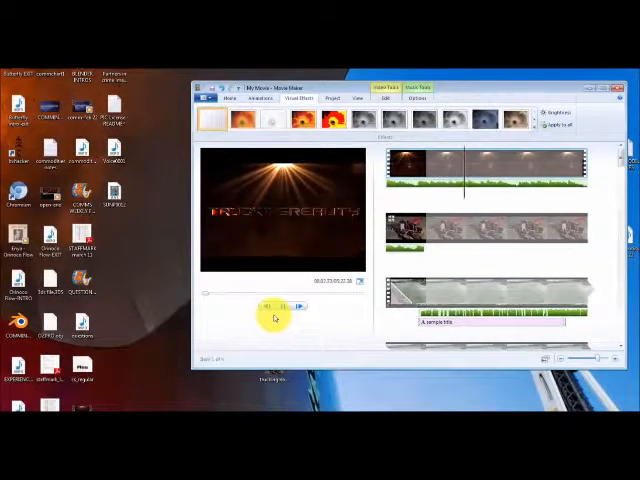
{"action": "left_click", "coordinate": [284, 306]}
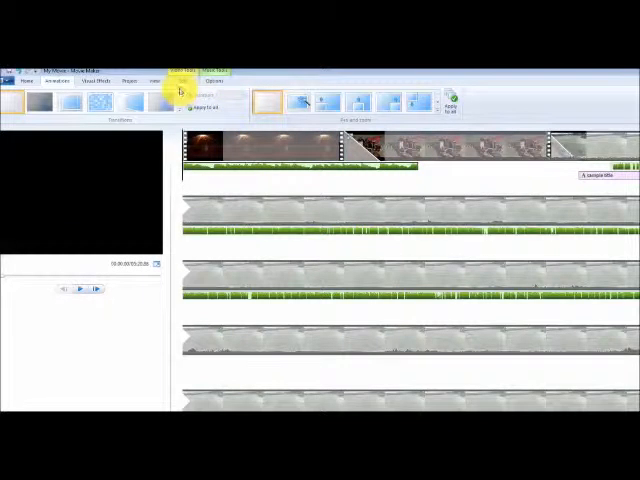
Apply a transition to the selected clip and bring up the clip's timeline options.
{"action": "left_click", "coordinate": [180, 80]}
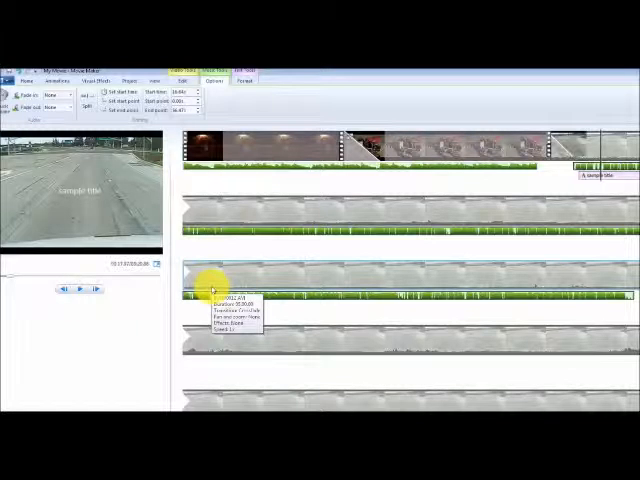
{"action": "right_click", "coordinate": [318, 164]}
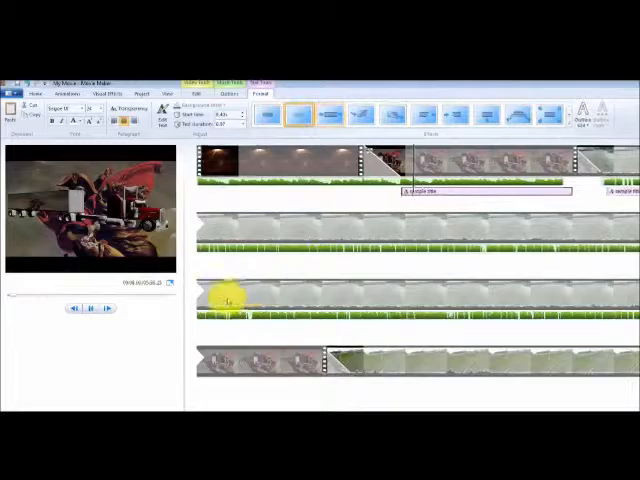
{"action": "left_click", "coordinate": [104, 308]}
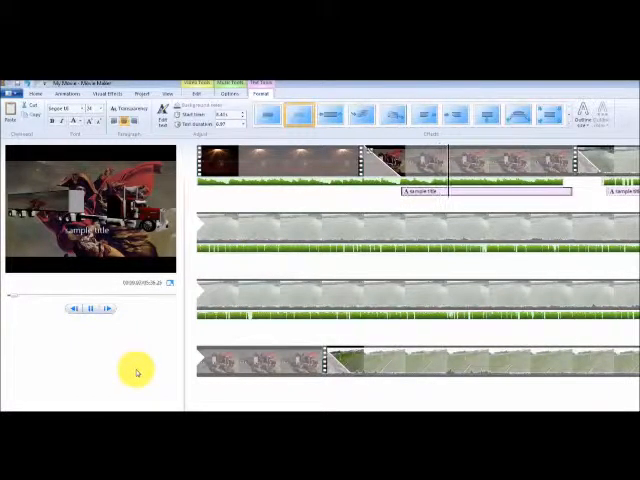
{"action": "left_click", "coordinate": [80, 308]}
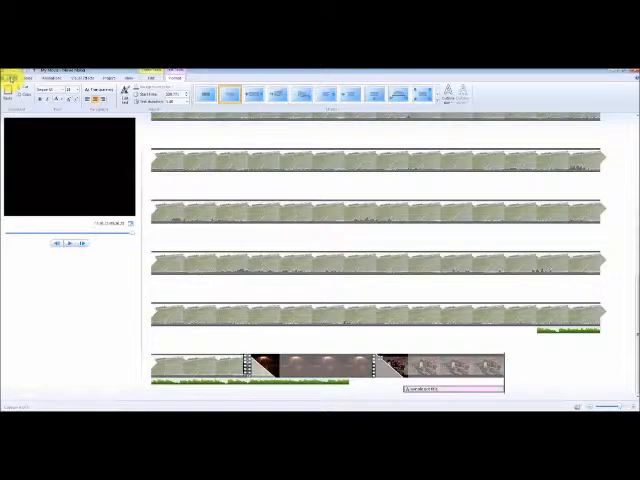
Start saving the finished movie for computer playback from the File menu.
{"action": "left_click", "coordinate": [10, 72]}
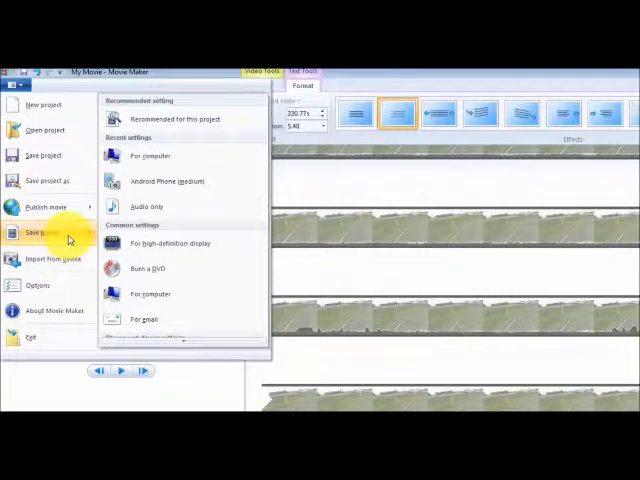
{"action": "mouse_move", "coordinate": [150, 156]}
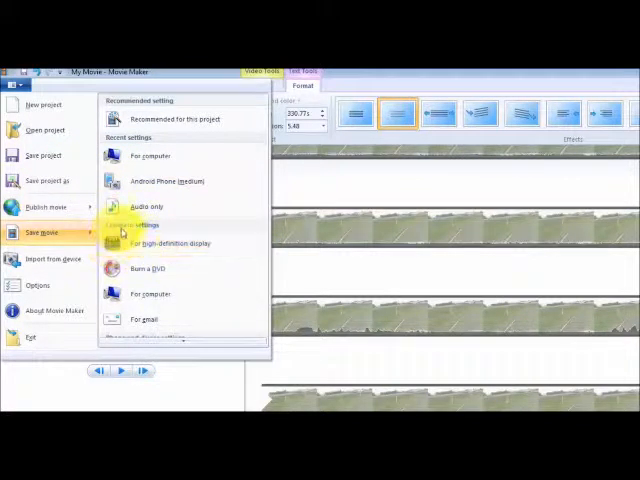
{"action": "mouse_move", "coordinate": [166, 180]}
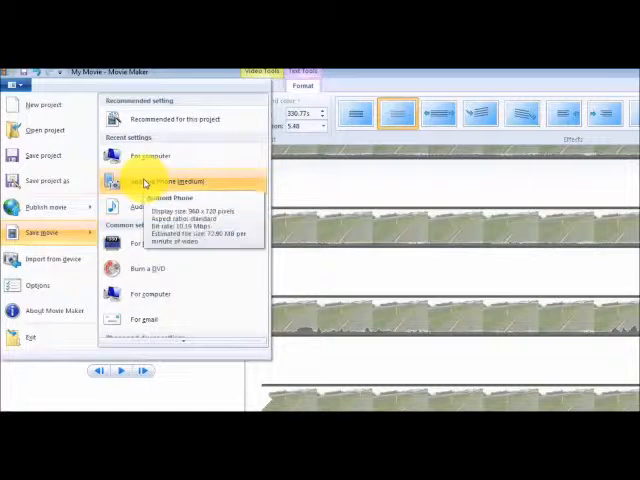
{"action": "mouse_move", "coordinate": [144, 156]}
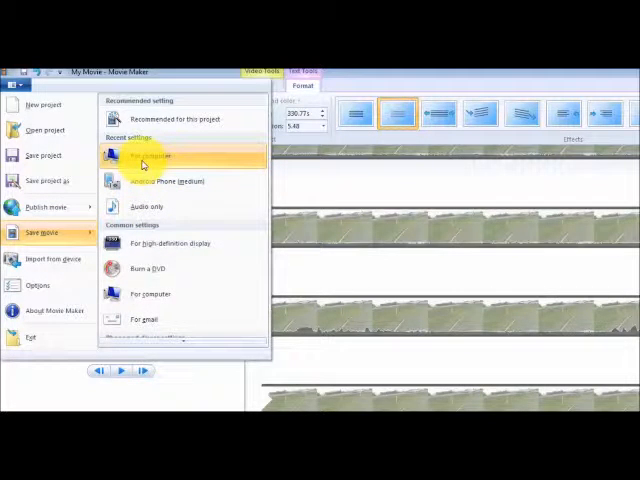
{"action": "left_click", "coordinate": [146, 156]}
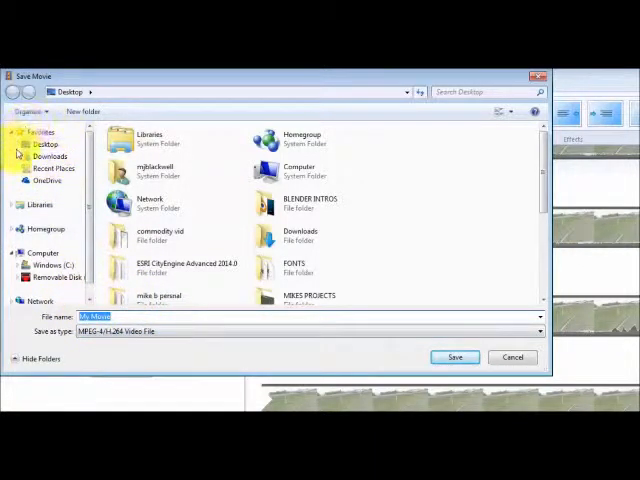
{"action": "mouse_move", "coordinate": [98, 250]}
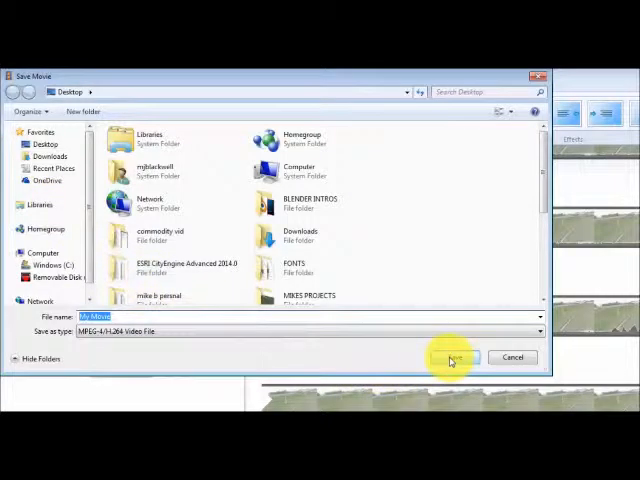
Confirm saving the movie to the desktop and switch to the desktop showing its files.
{"action": "left_click", "coordinate": [452, 356]}
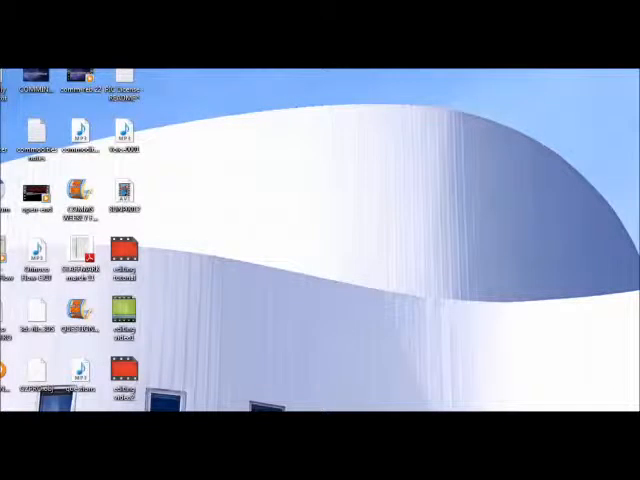
{"action": "left_click", "coordinate": [120, 248]}
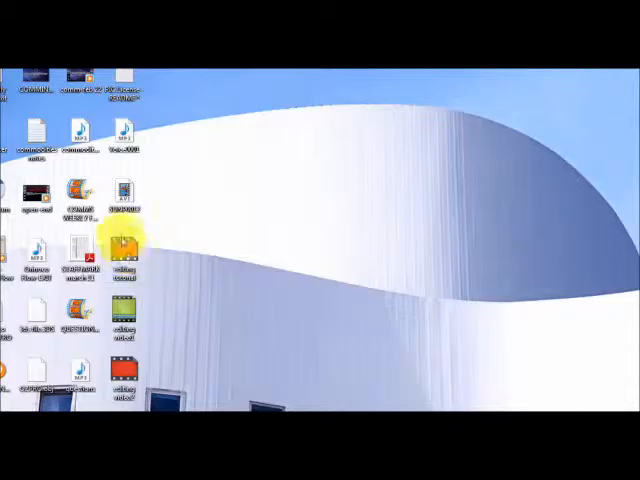